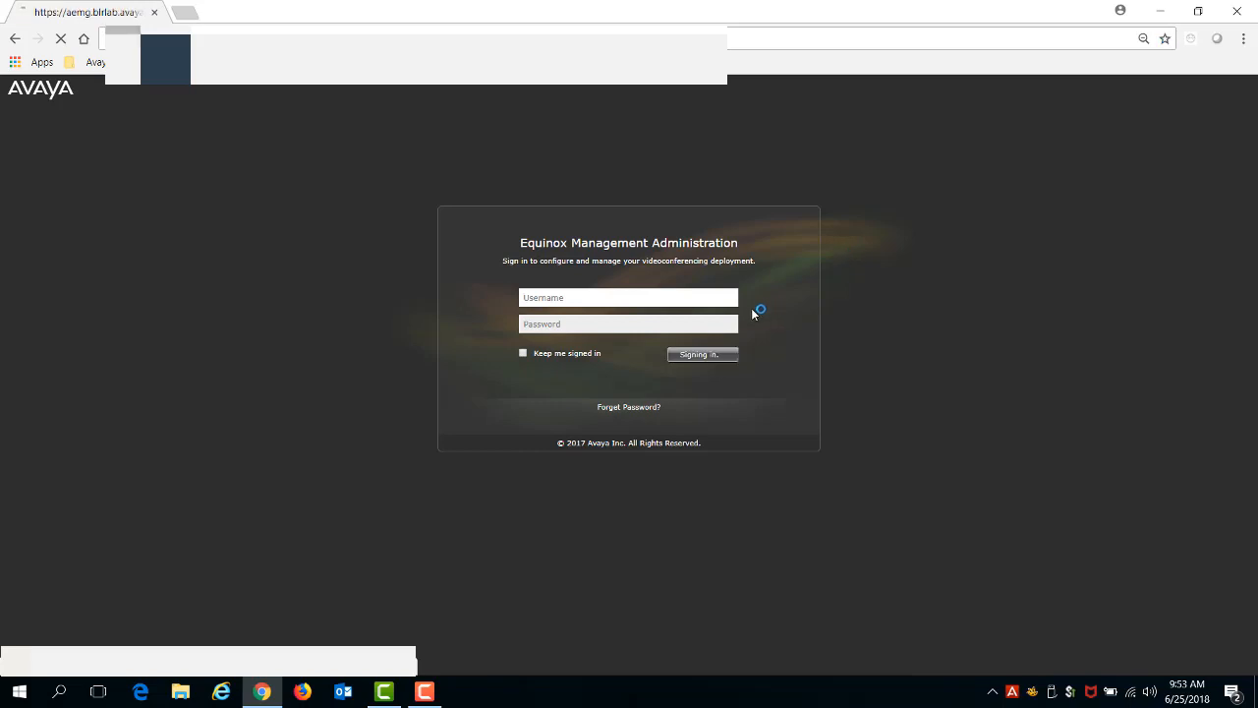
Sign in to the administration console and go to the Settings area showing Meeting Types.
click(700, 354)
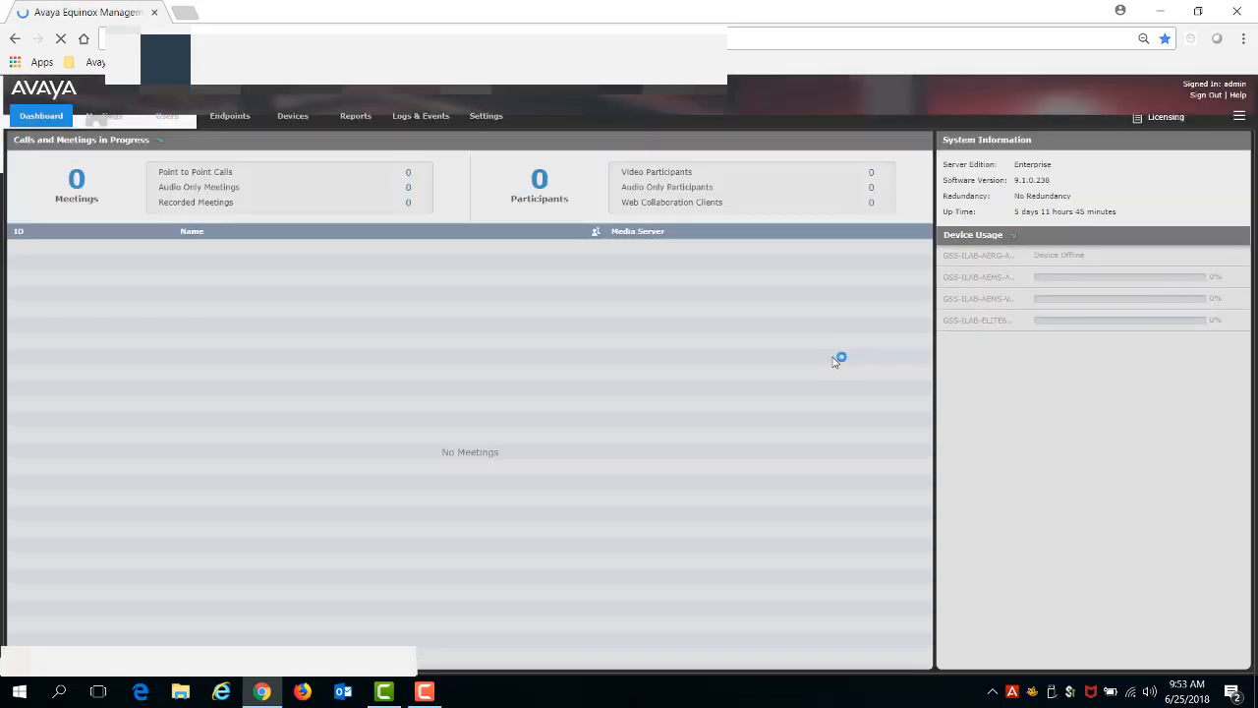
mouse_move(487, 116)
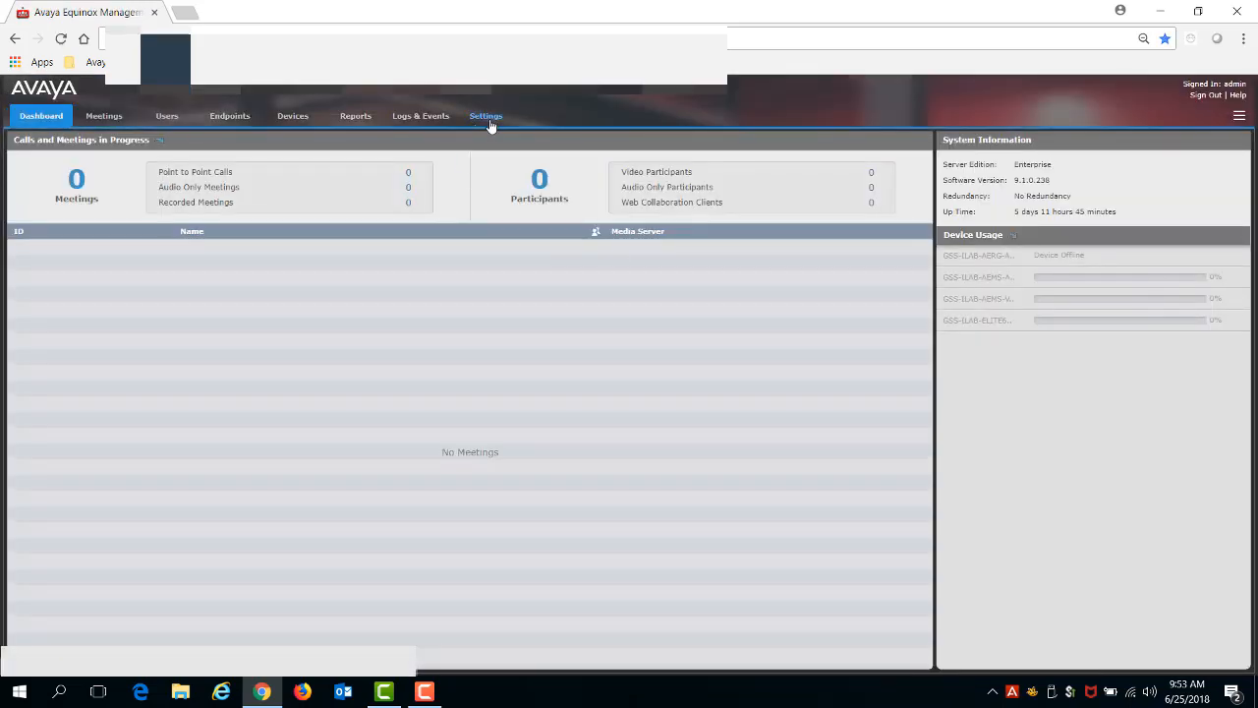
click(486, 114)
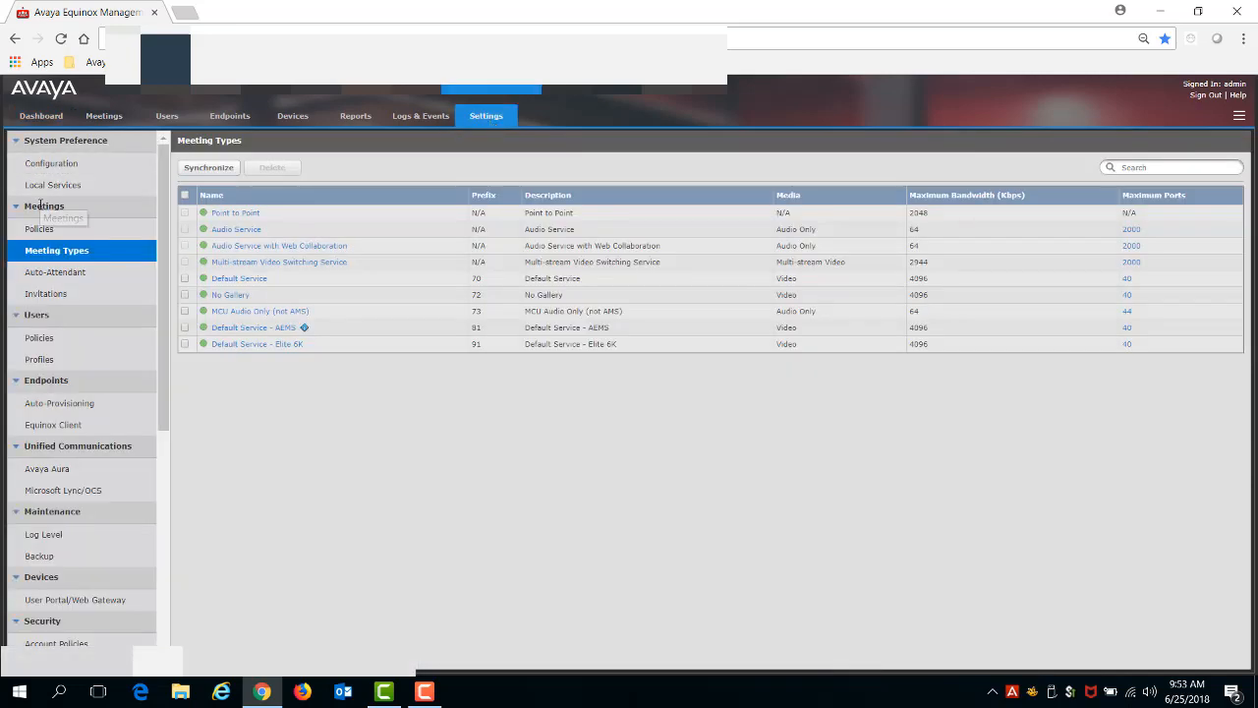
mouse_move(55, 271)
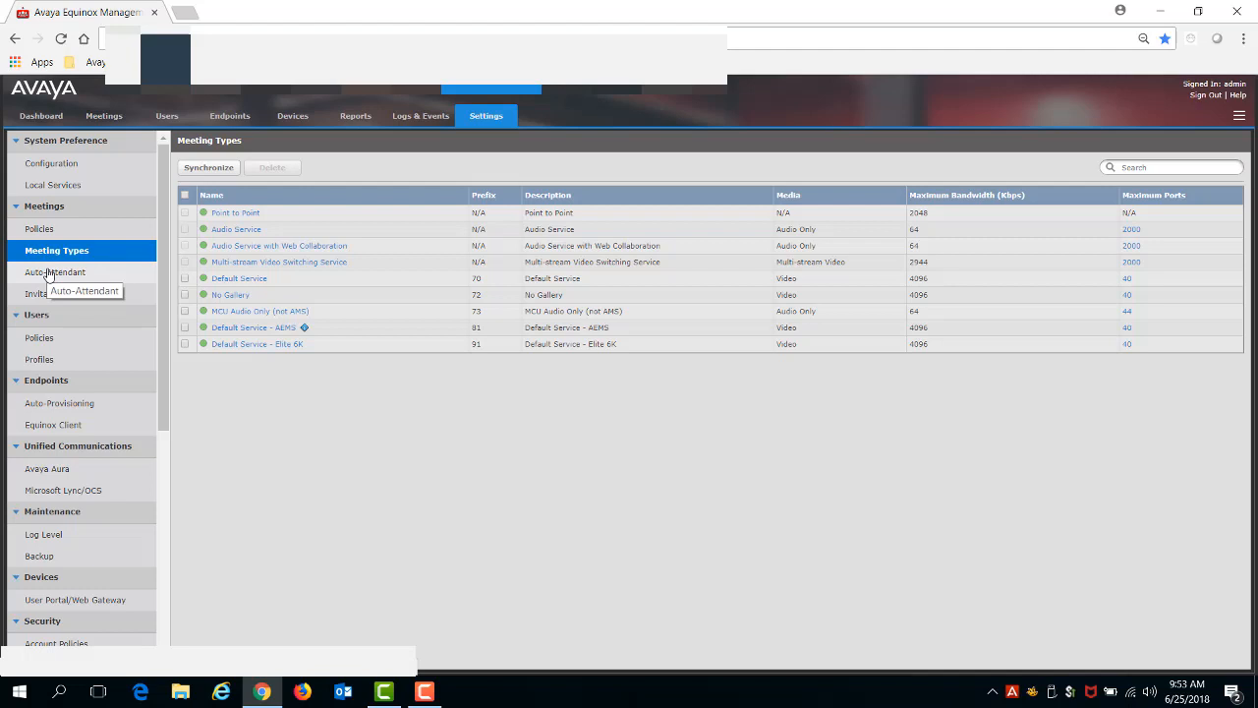
Show the Auto-Attendant settings with Auto-Attendant enabled, number 1800, language English (U.S.).
click(55, 271)
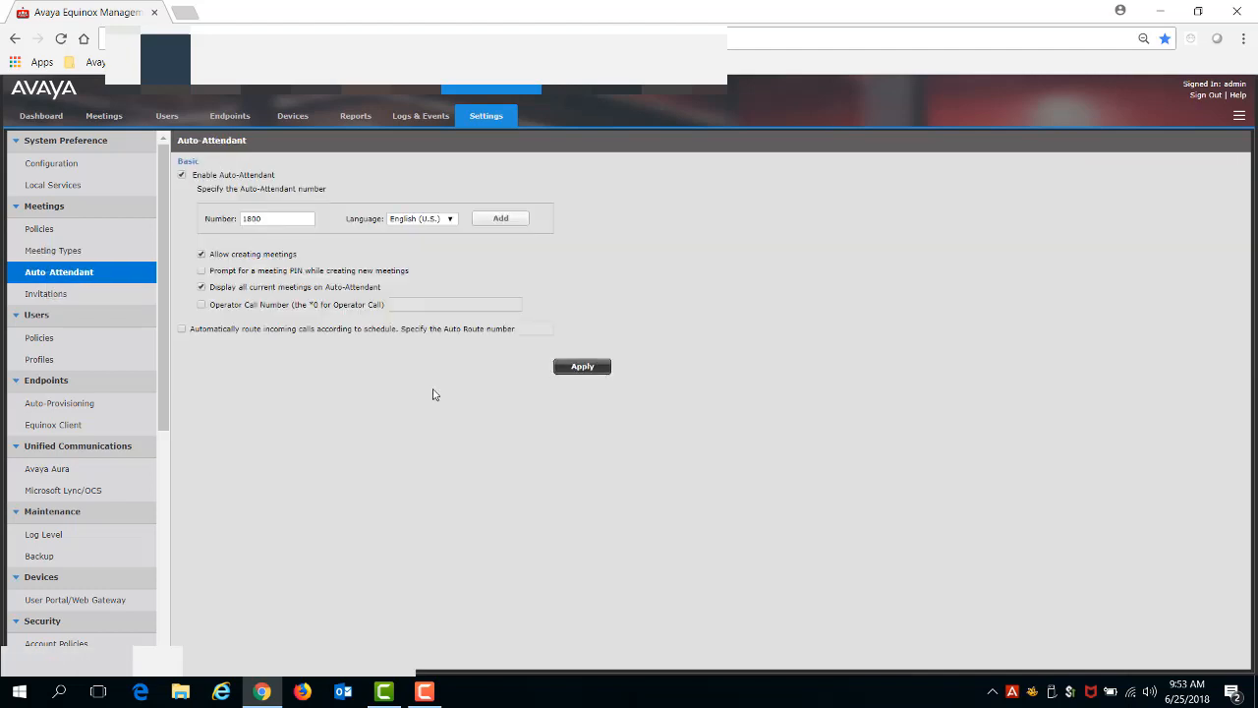
mouse_move(283, 387)
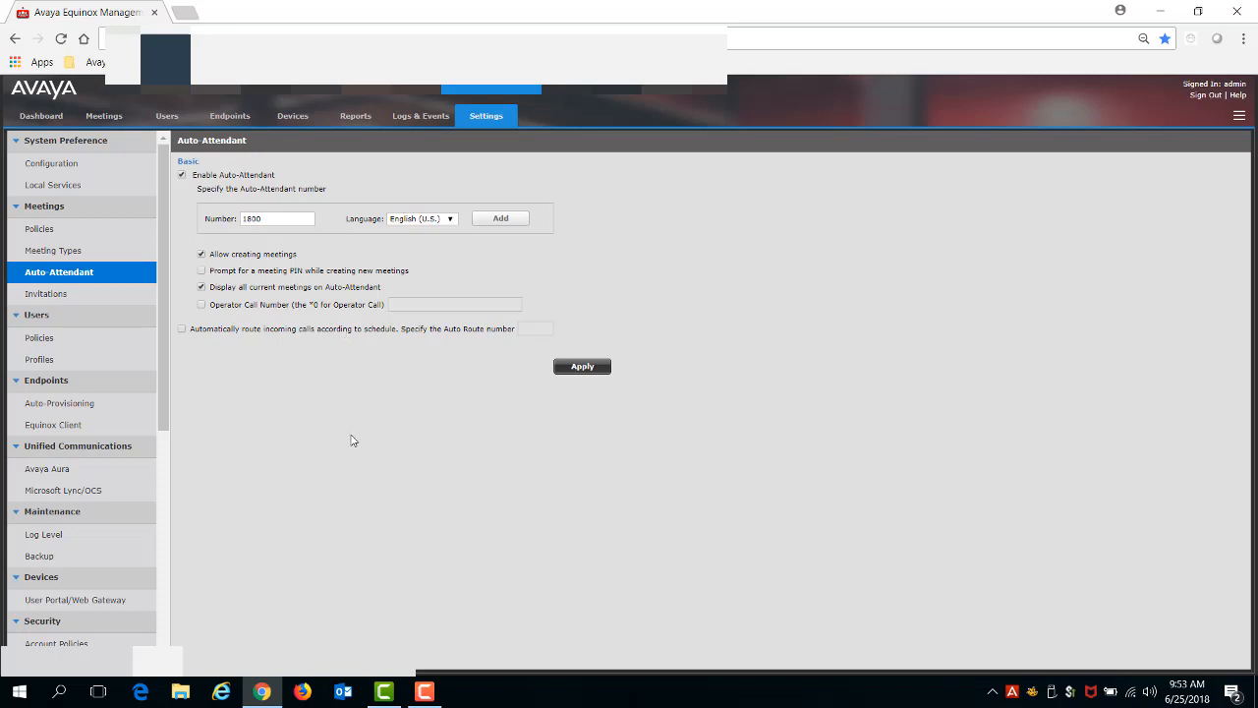
mouse_move(391, 440)
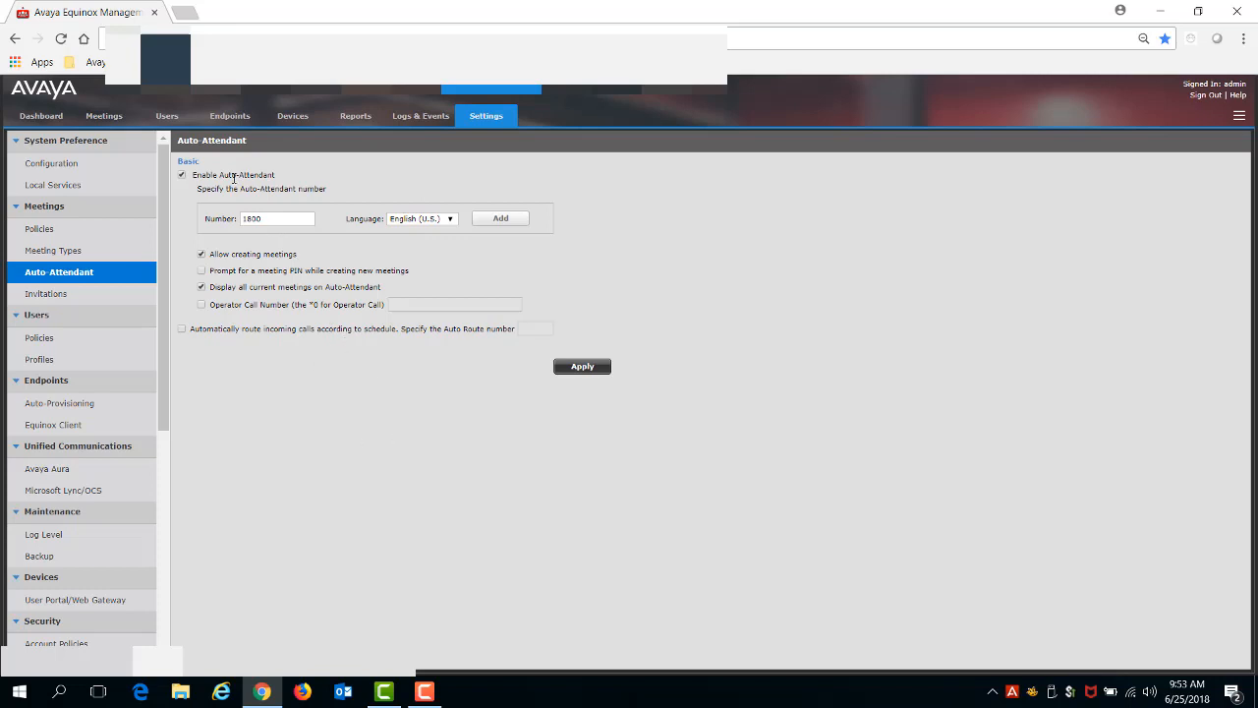
mouse_move(315, 184)
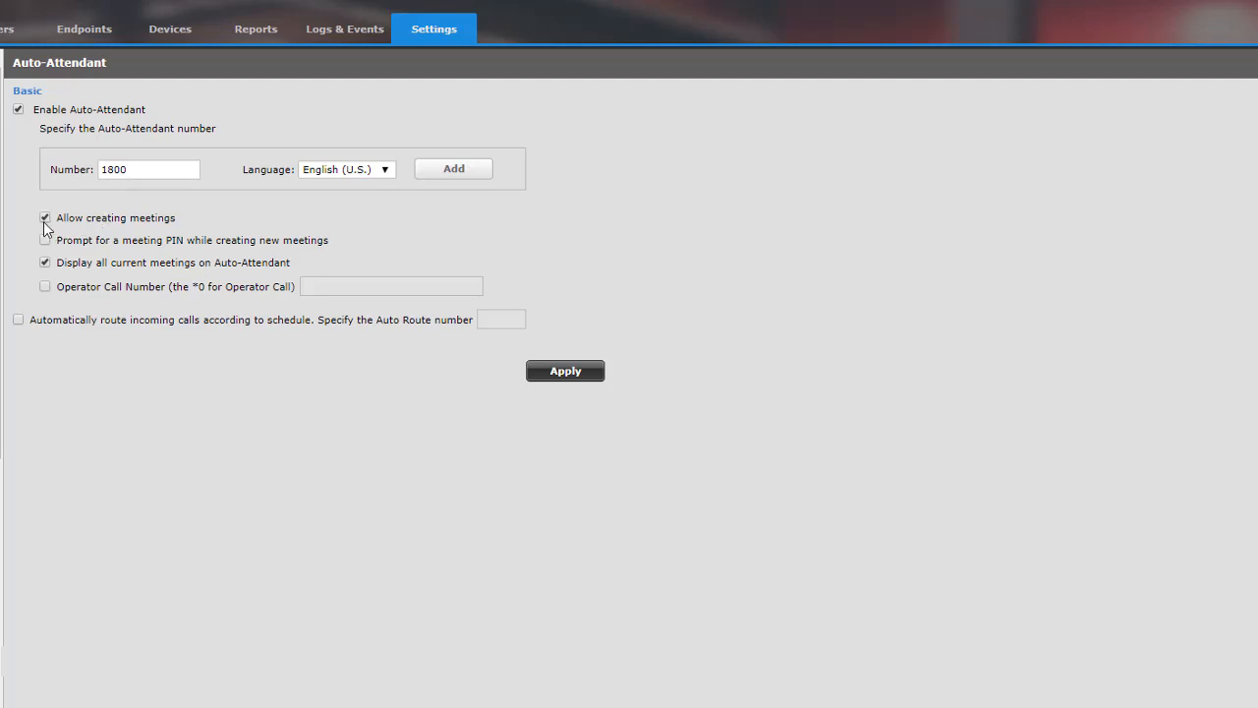
click(44, 240)
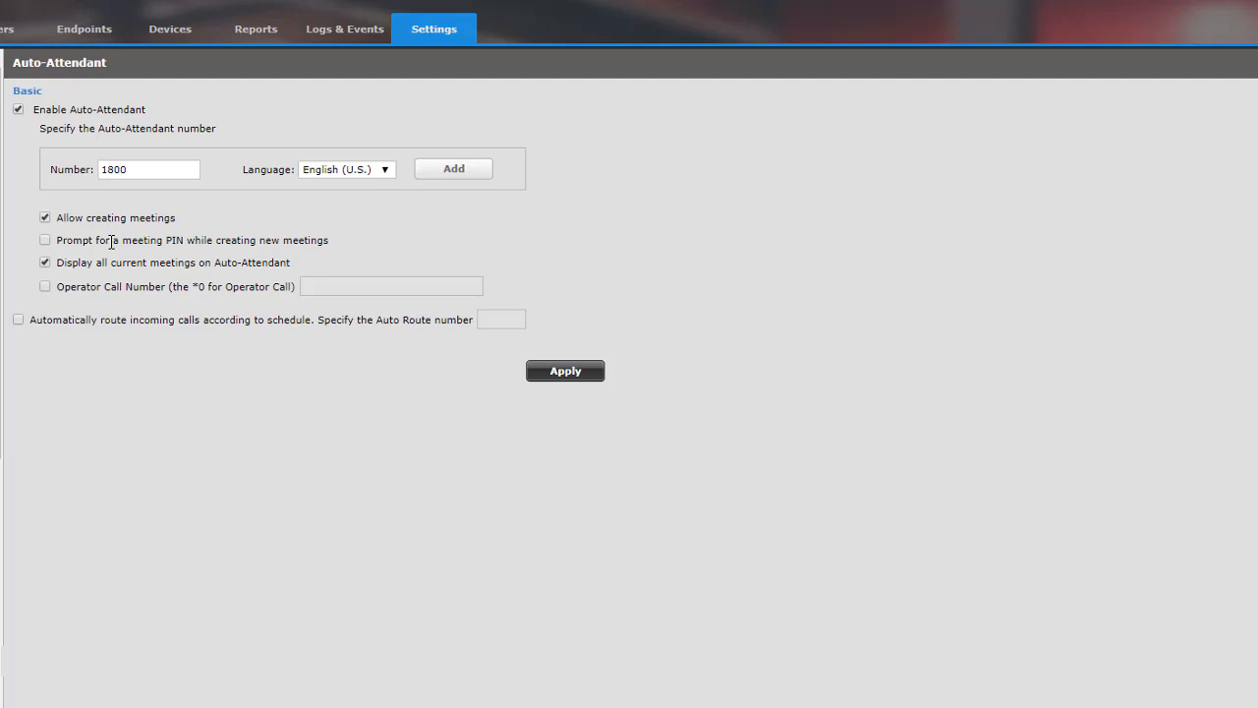
mouse_move(208, 259)
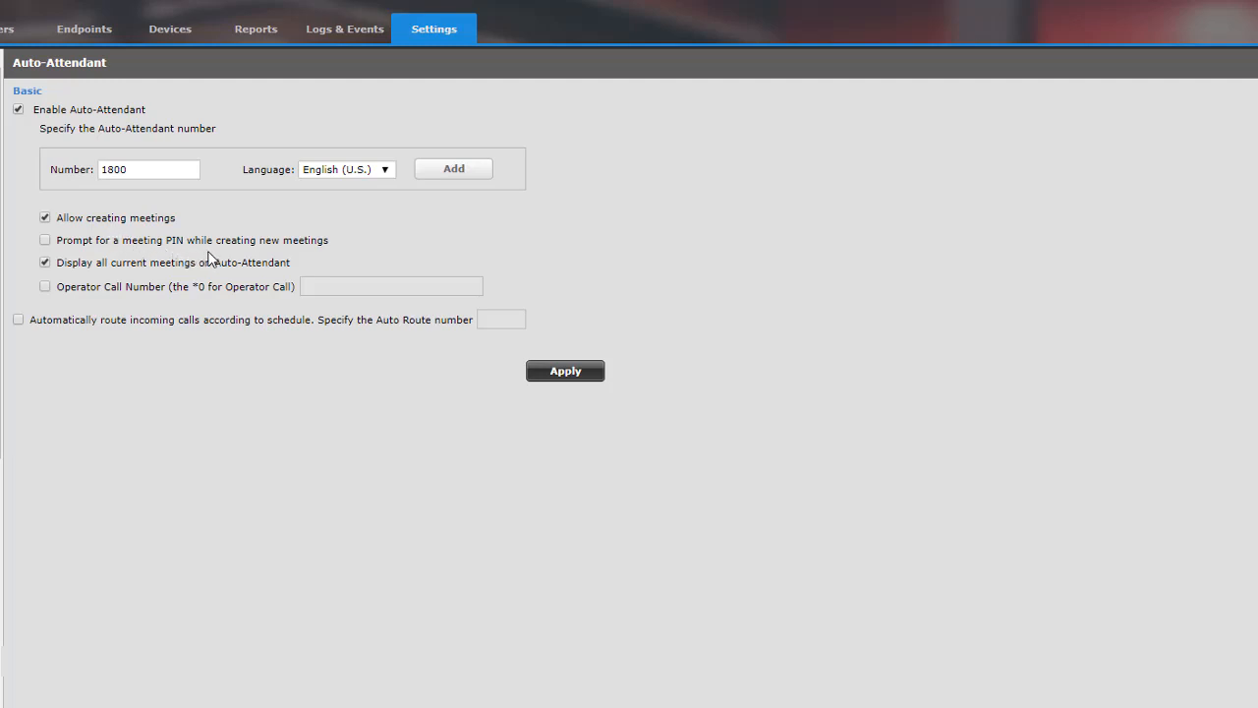
mouse_move(260, 260)
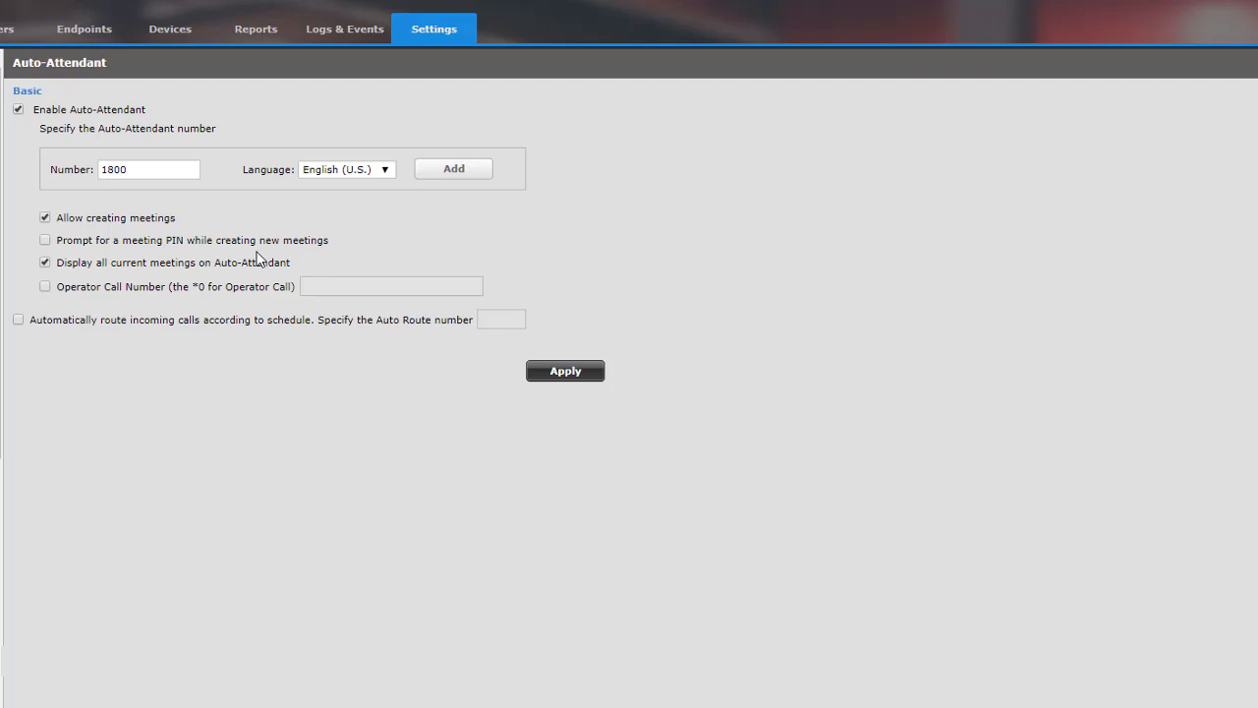
mouse_move(91, 265)
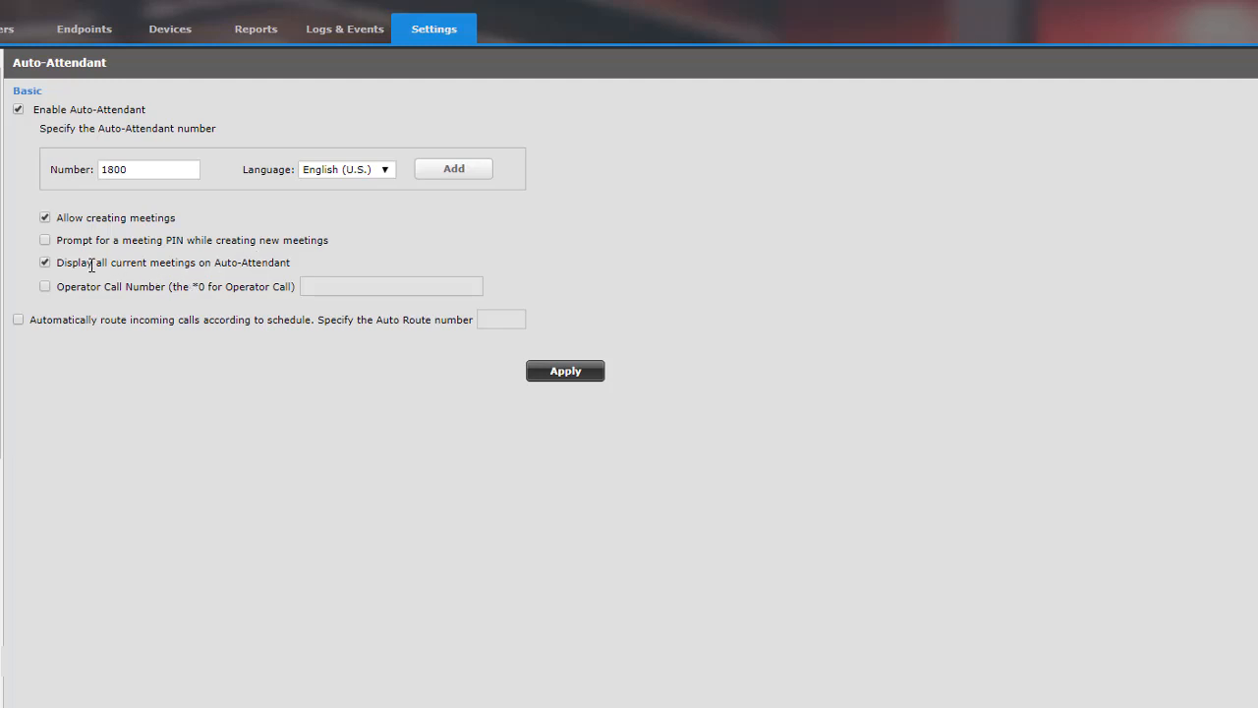
mouse_move(175, 279)
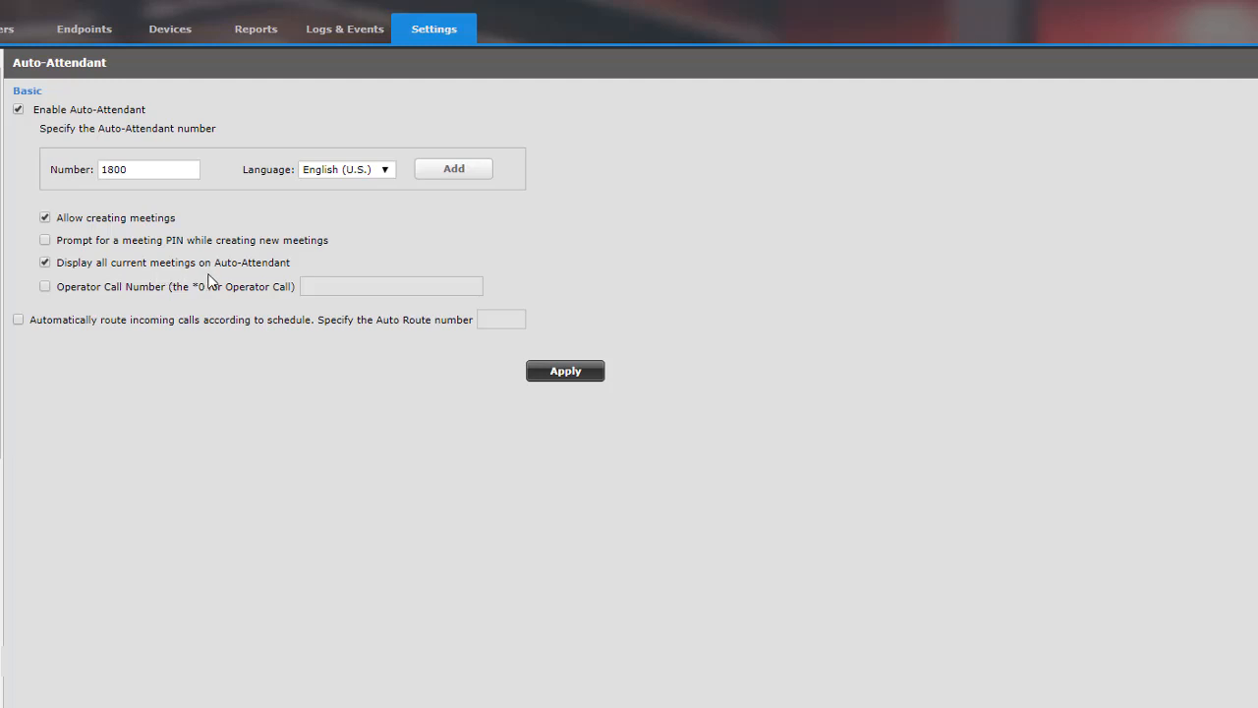
mouse_move(150, 299)
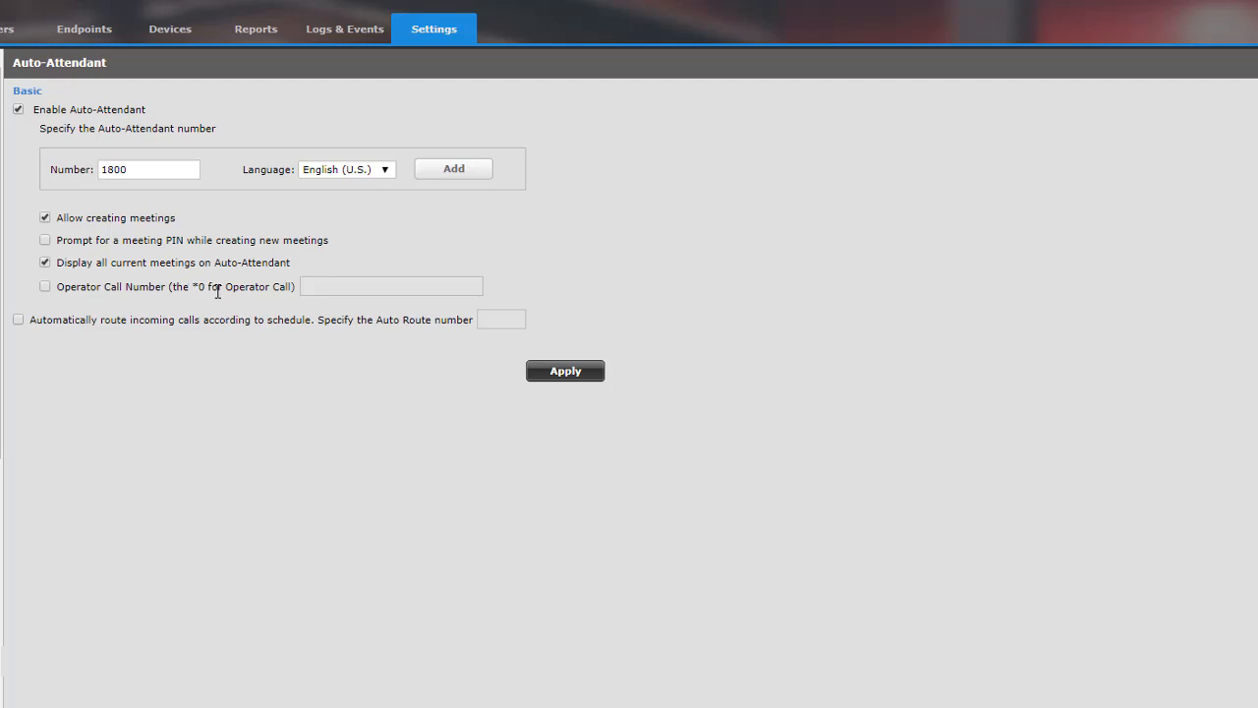
mouse_move(315, 399)
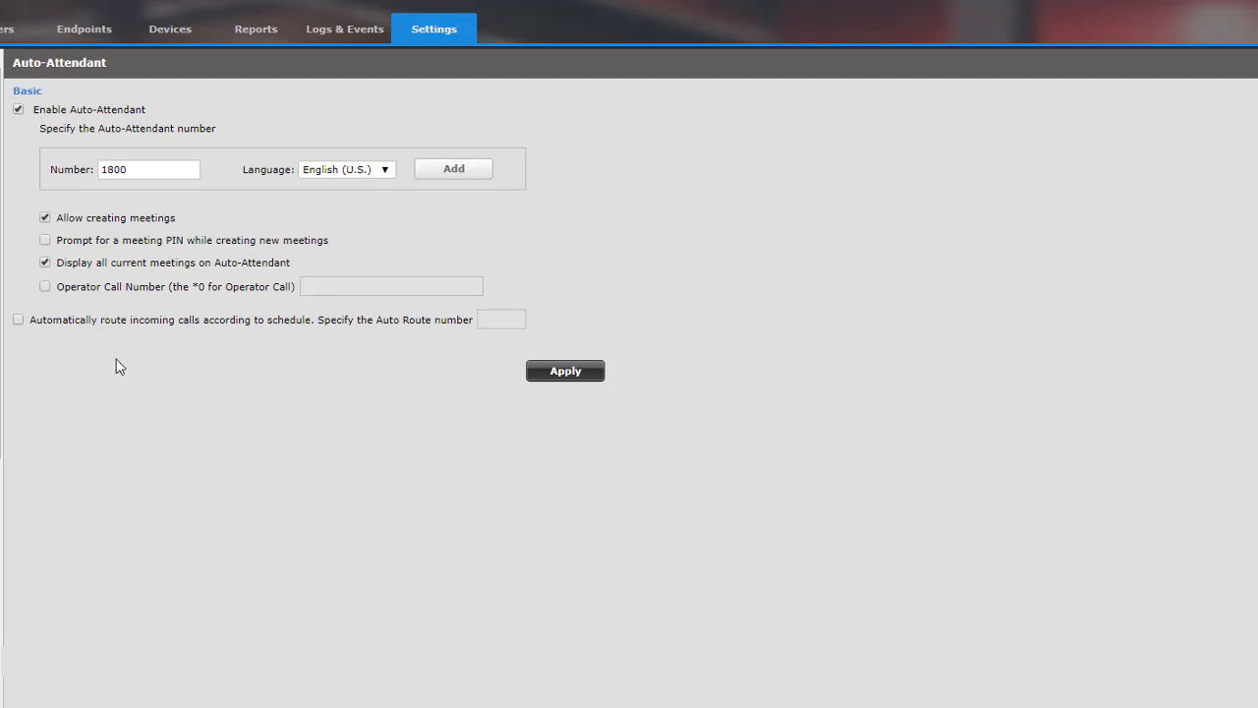
mouse_move(590, 425)
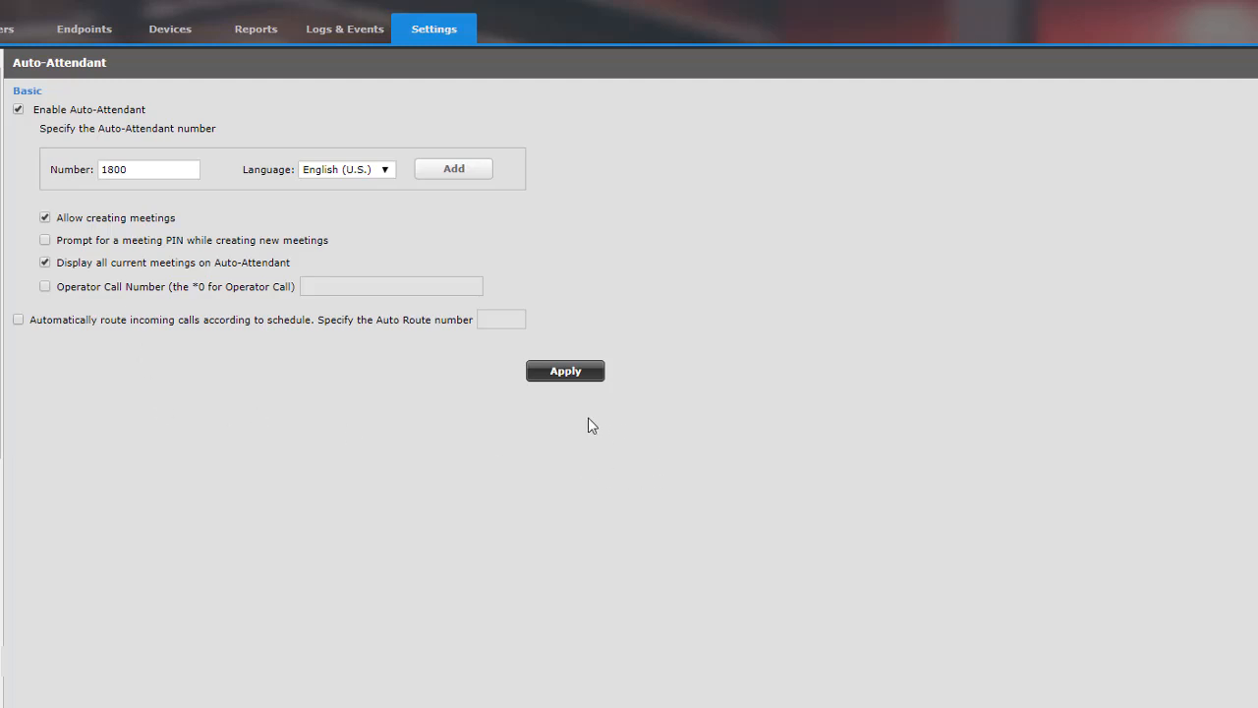
mouse_move(566, 377)
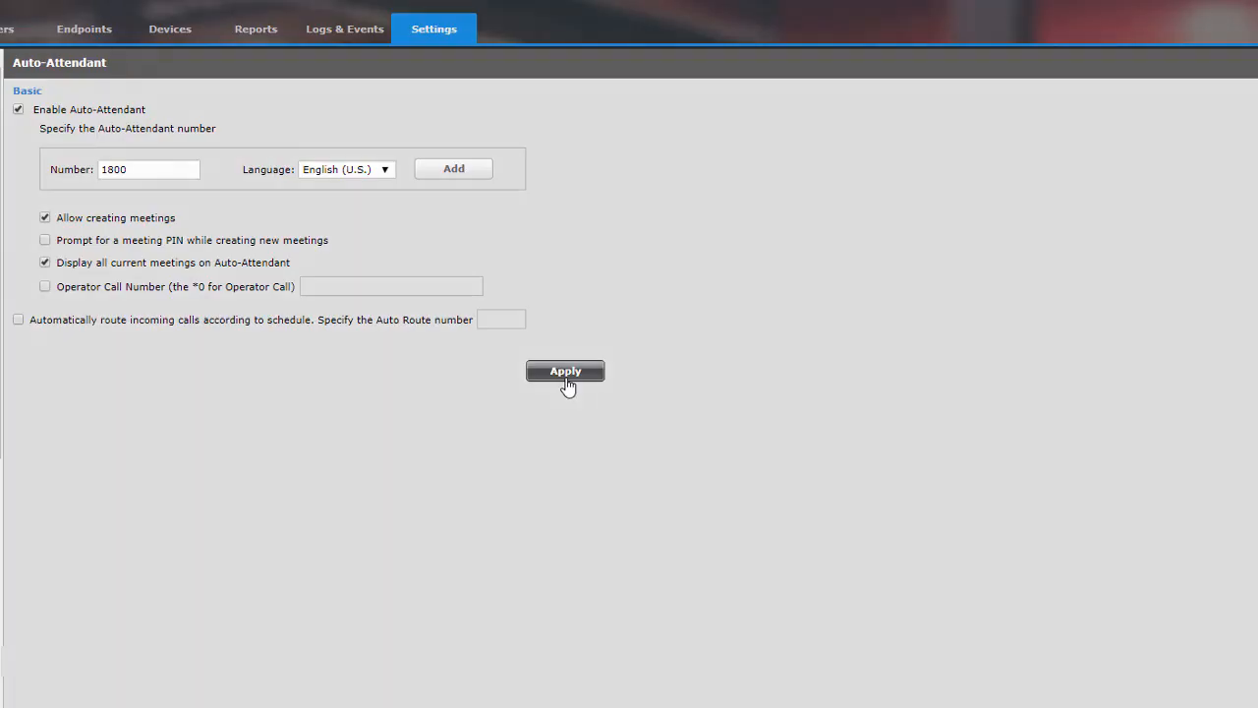